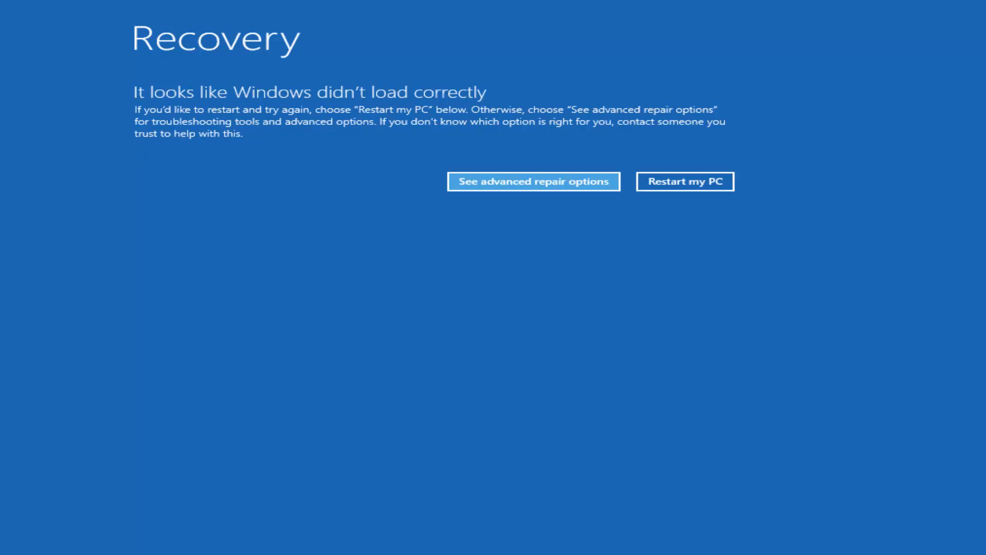
mouse_move(495, 284)
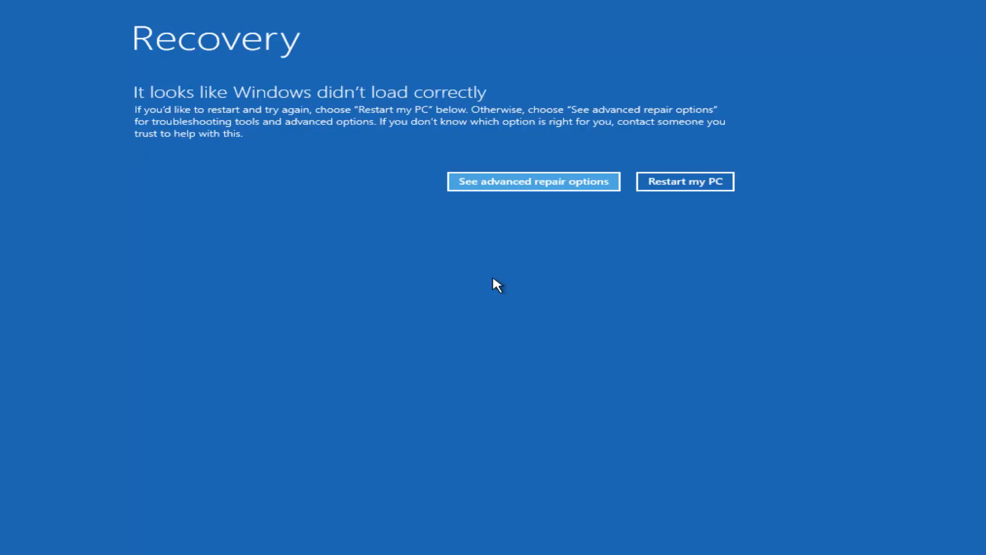
mouse_move(284, 149)
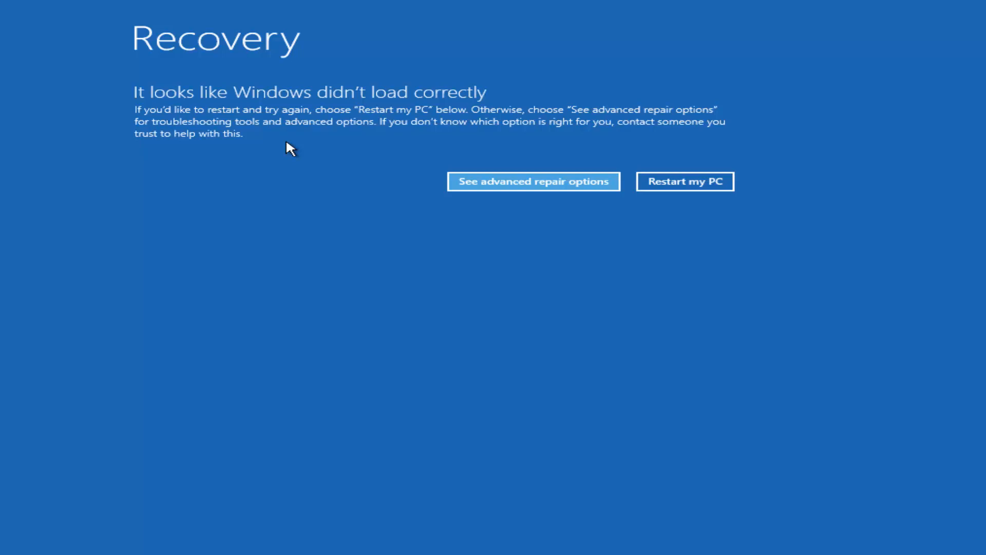
mouse_move(268, 209)
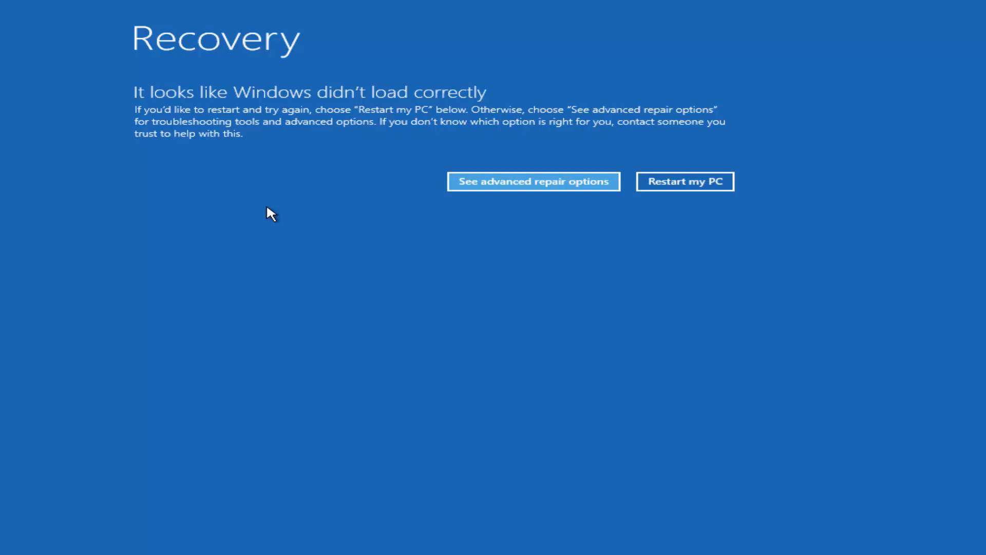
mouse_move(266, 229)
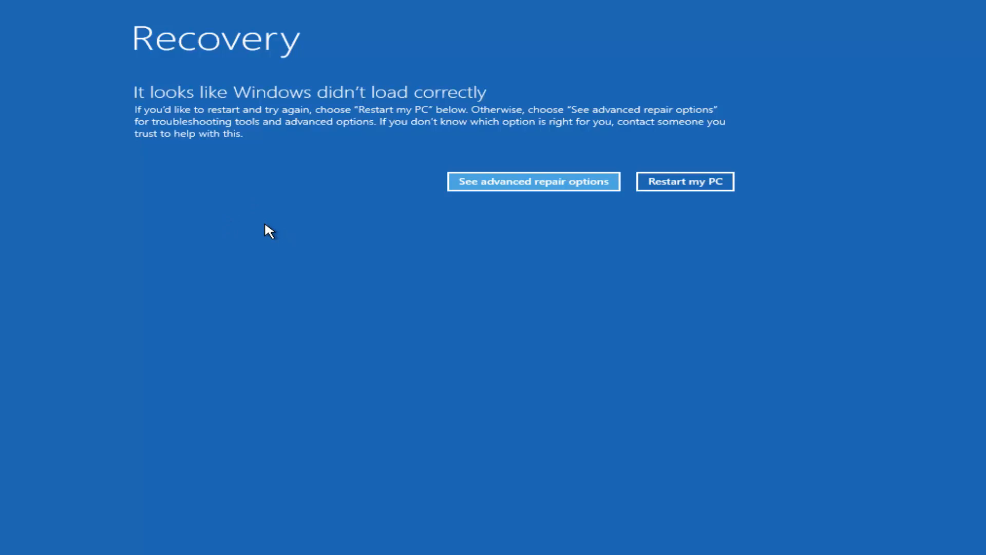
mouse_move(271, 222)
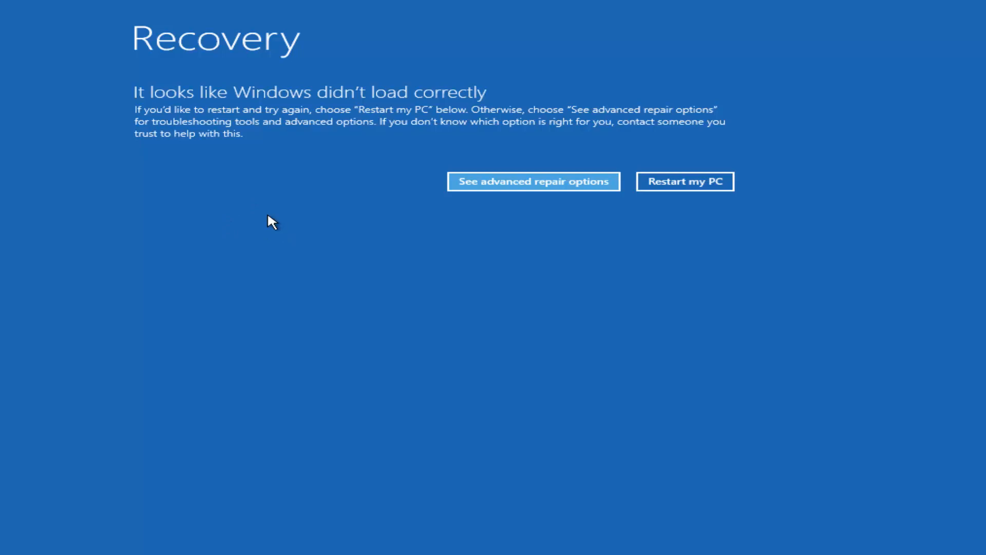
mouse_move(262, 285)
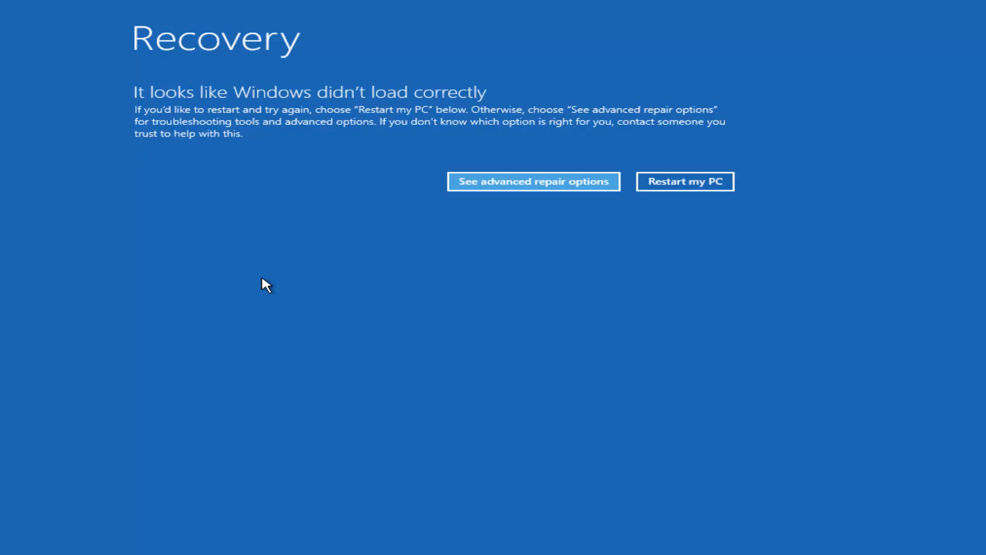
mouse_move(280, 309)
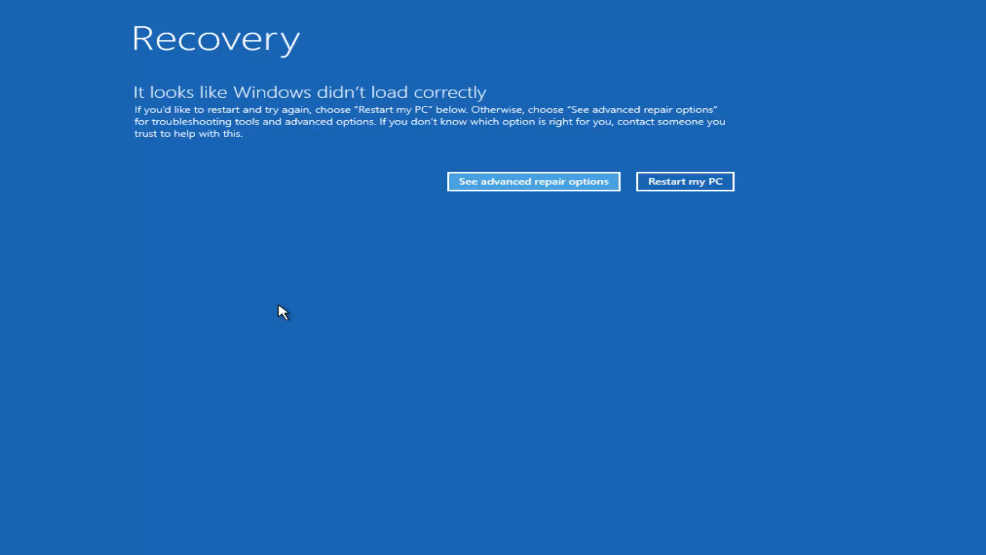
mouse_move(290, 262)
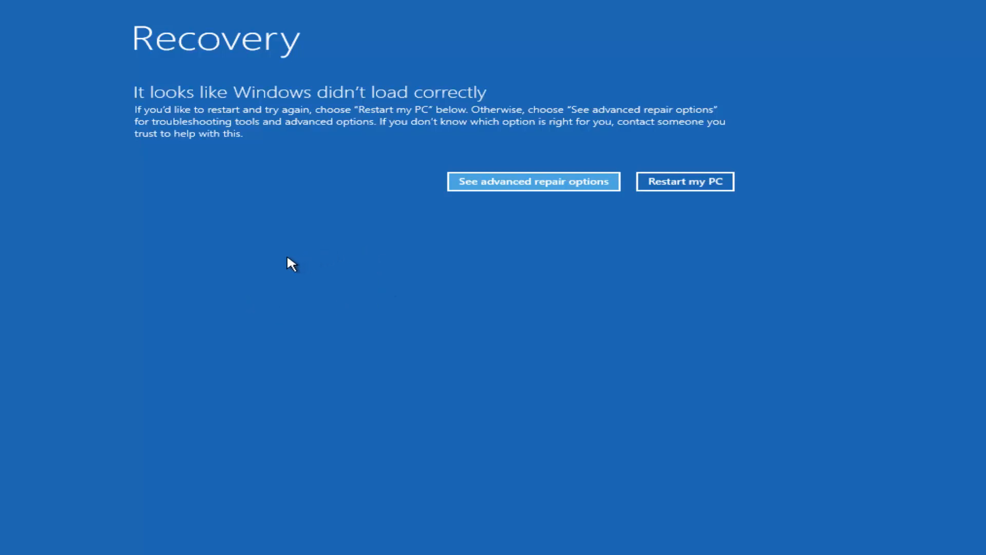
mouse_move(194, 254)
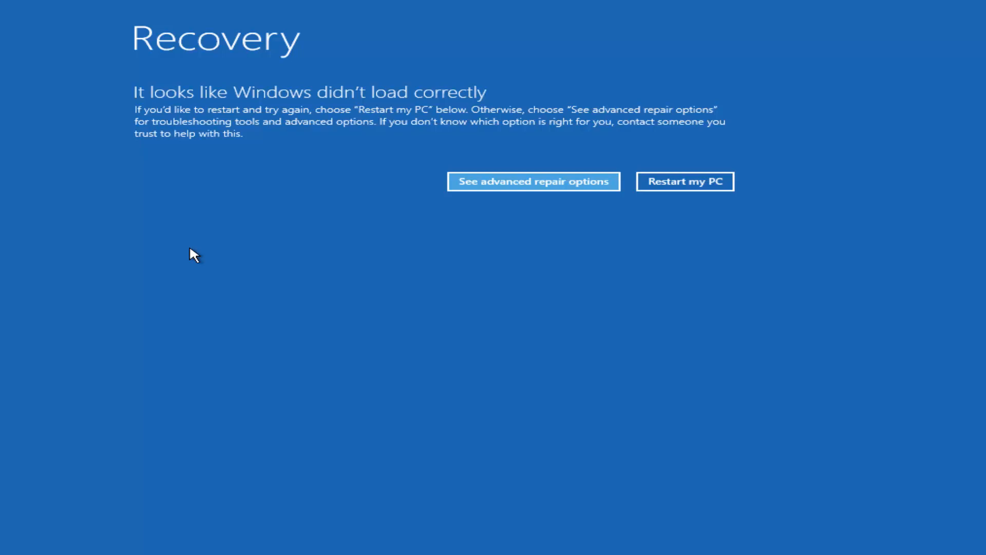
- Open advanced repair options and choose Troubleshoot to reach Reset this PC and Advanced options
left_click(534, 181)
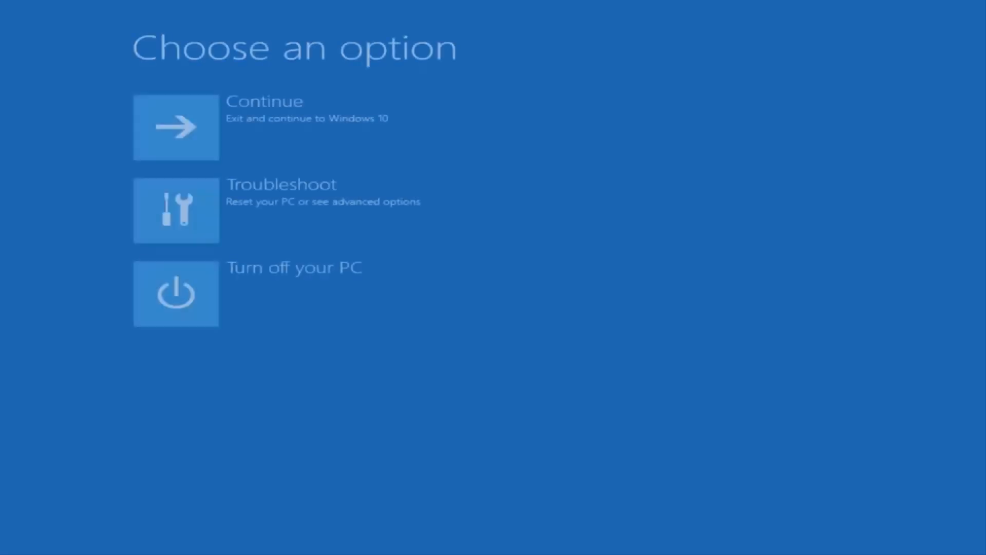
mouse_move(262, 215)
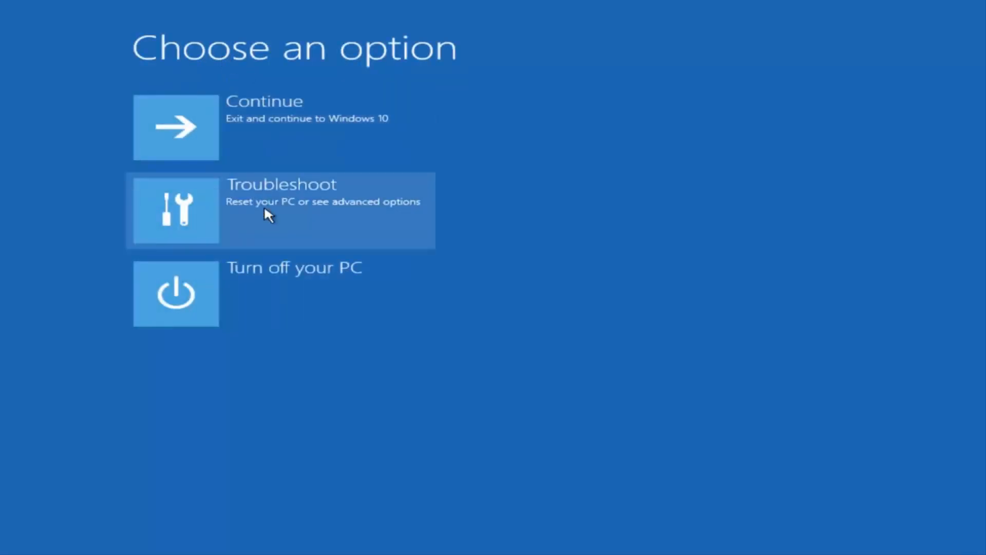
left_click(264, 216)
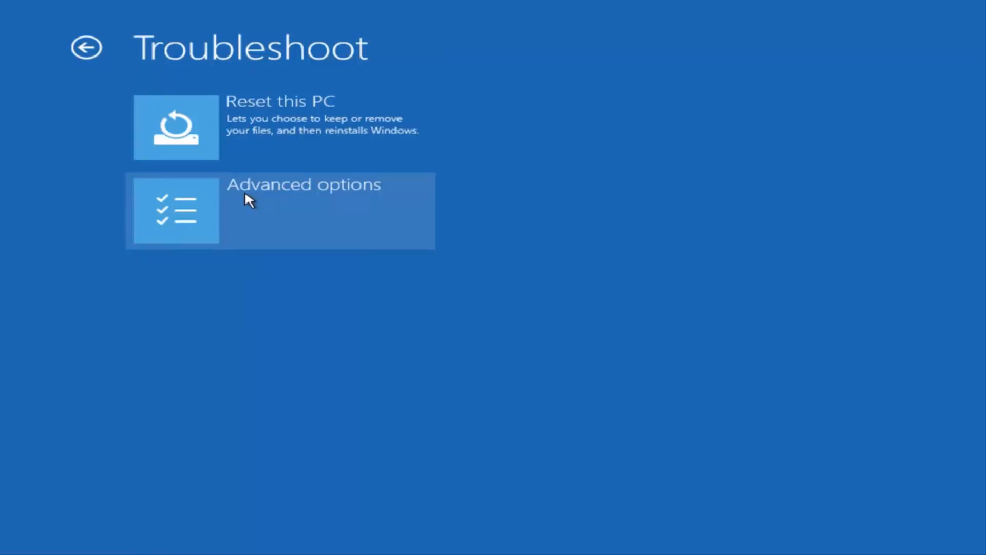
mouse_move(310, 203)
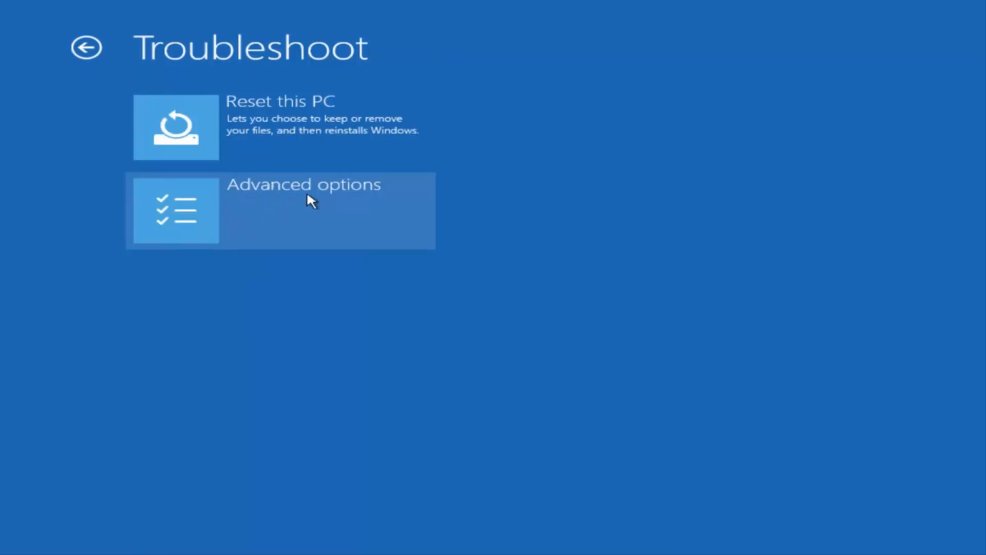
mouse_move(276, 216)
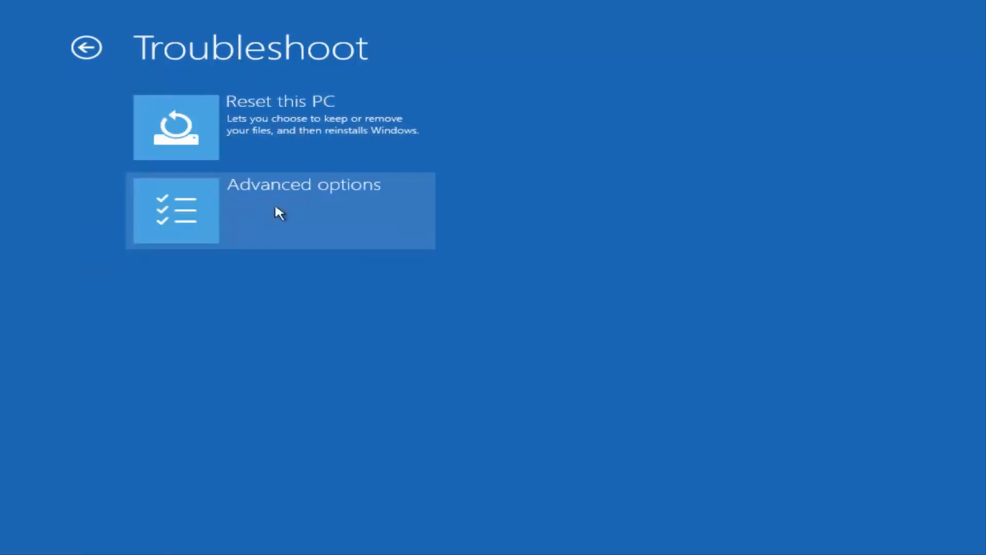
mouse_move(294, 64)
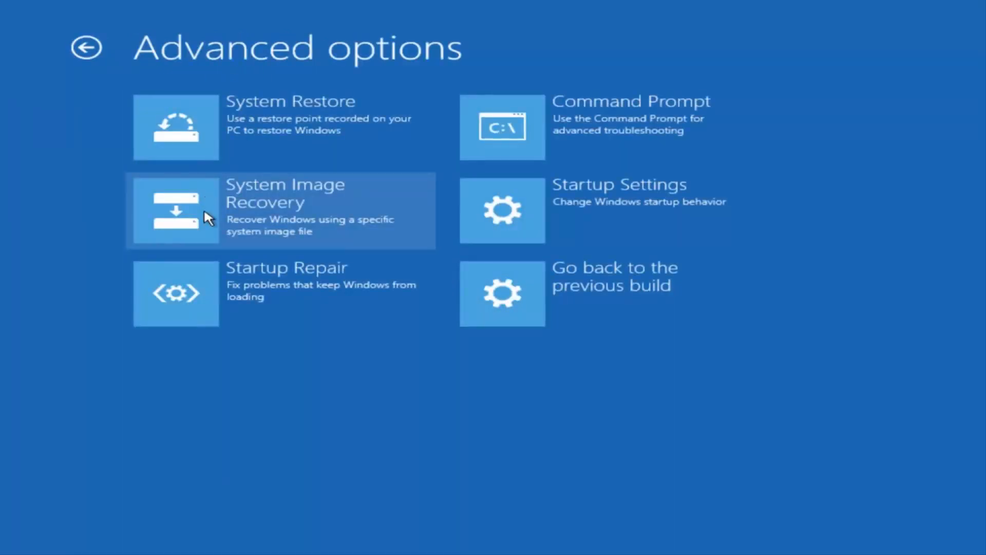
mouse_move(241, 304)
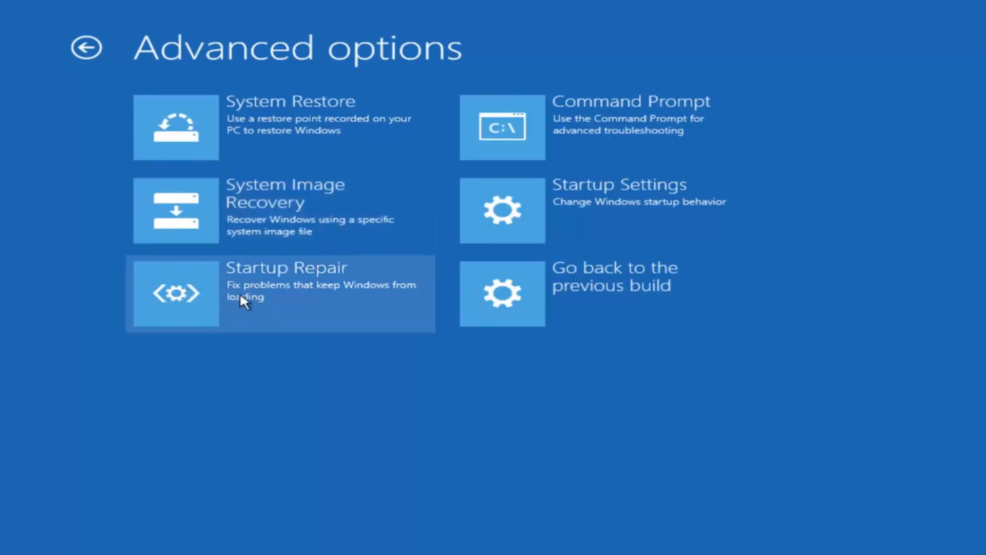
mouse_move(258, 302)
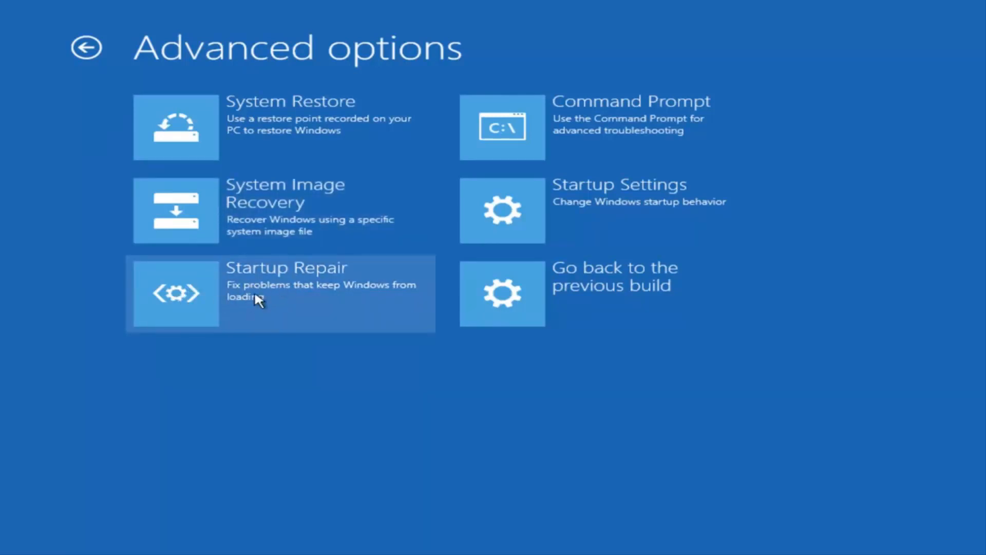
mouse_move(556, 219)
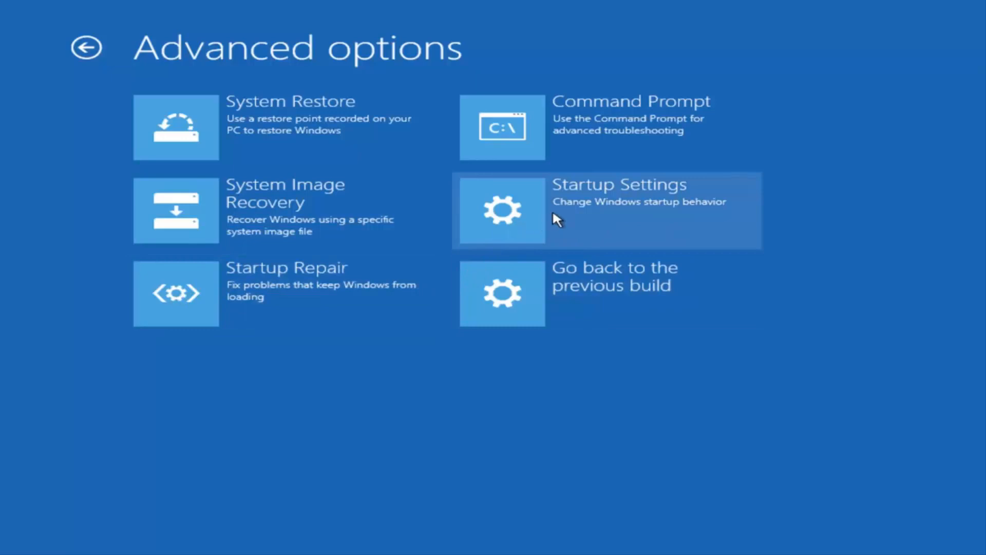
mouse_move(571, 216)
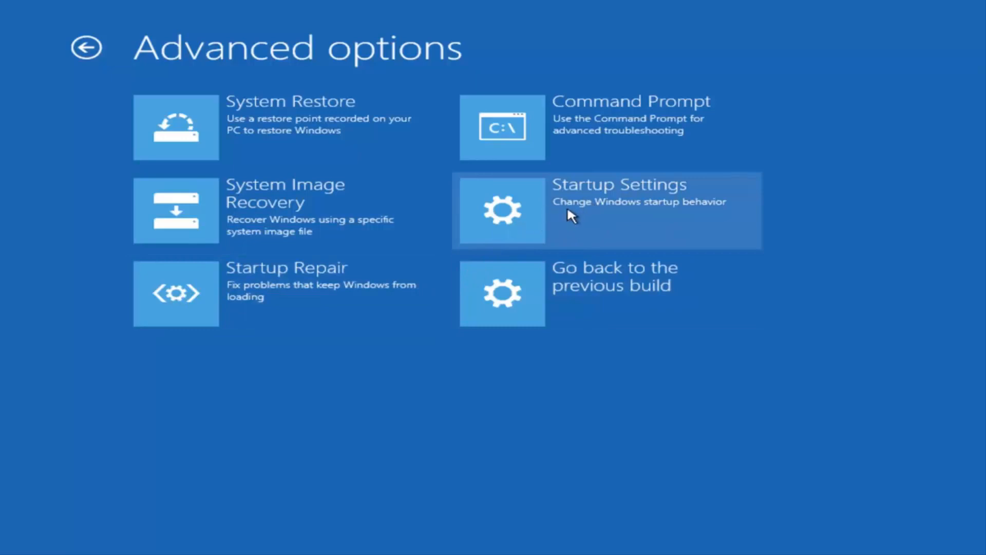
mouse_move(553, 221)
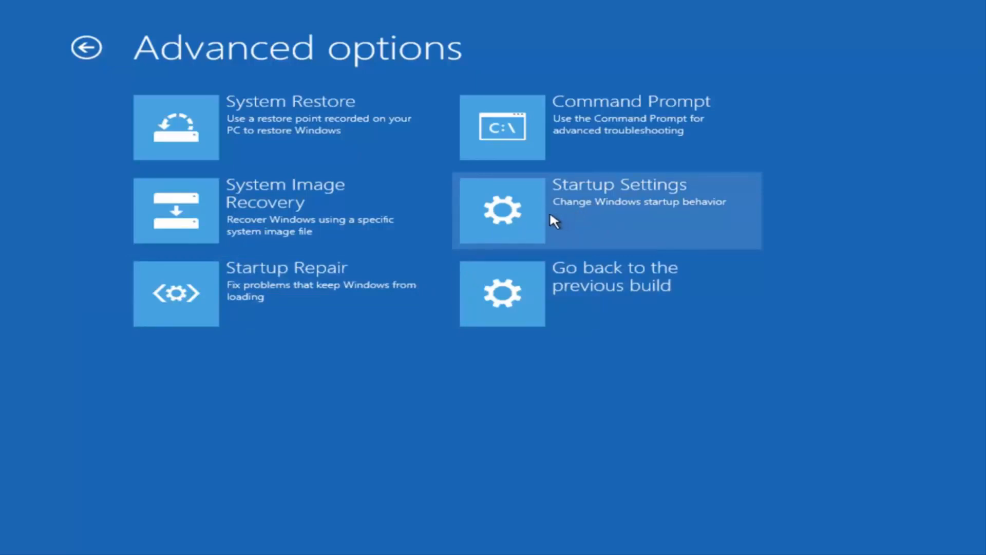
mouse_move(259, 128)
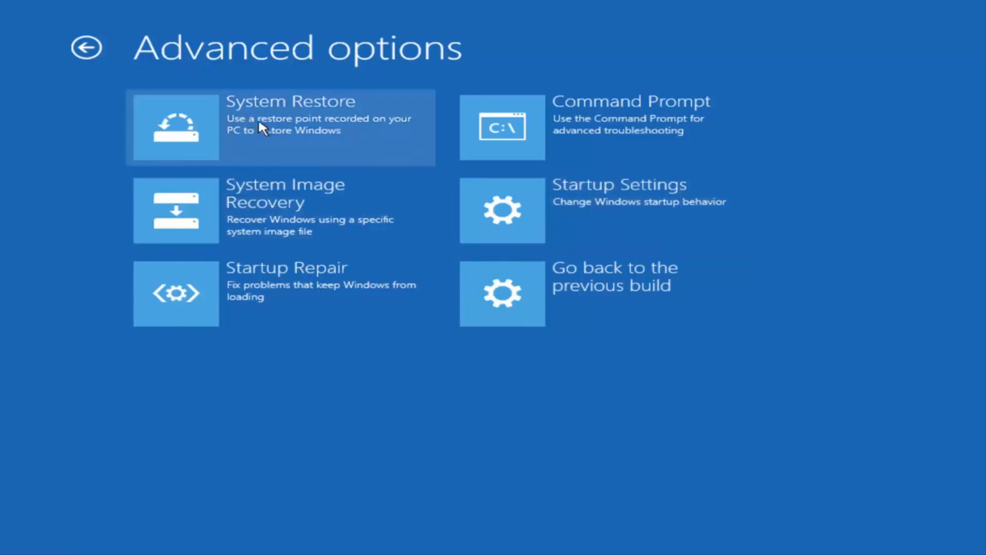
mouse_move(249, 143)
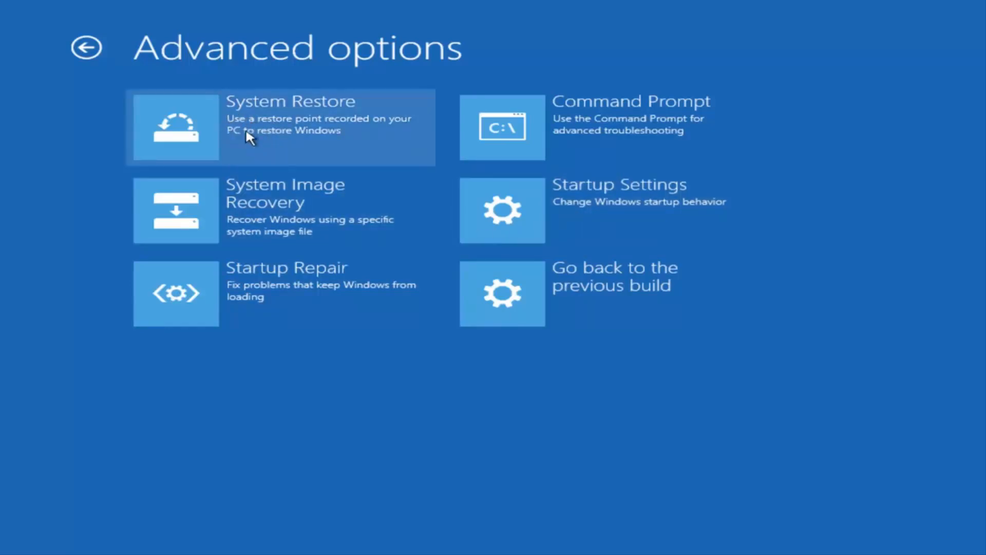
mouse_move(495, 298)
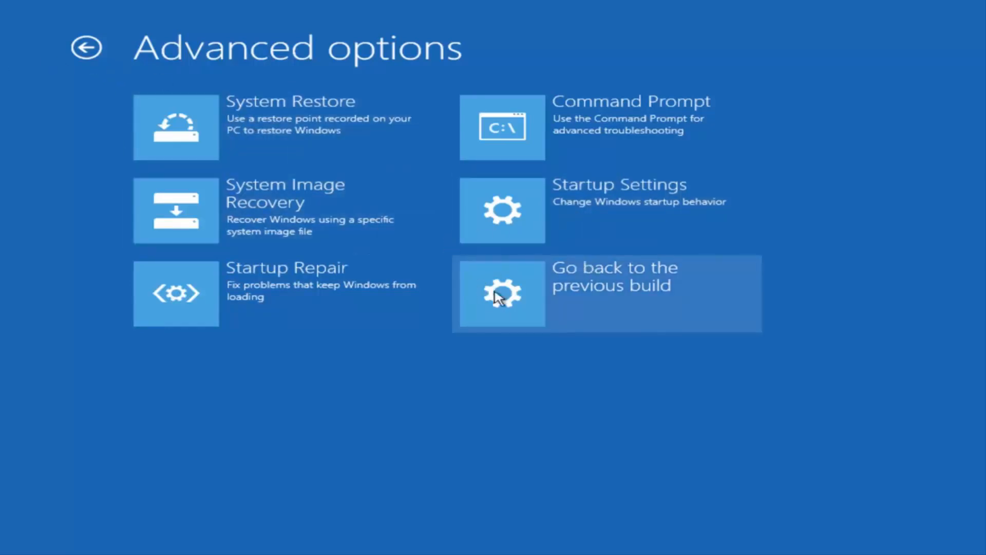
mouse_move(549, 271)
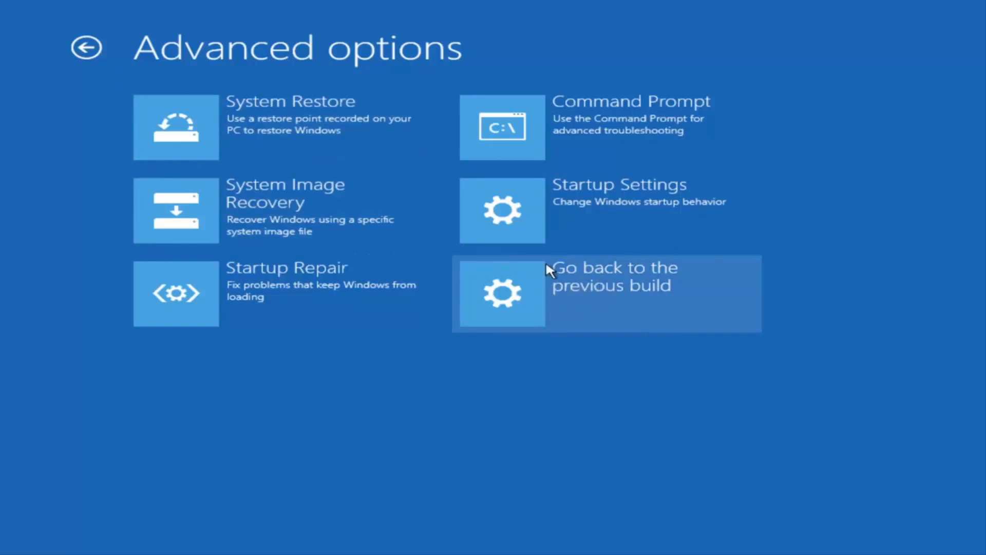
mouse_move(323, 136)
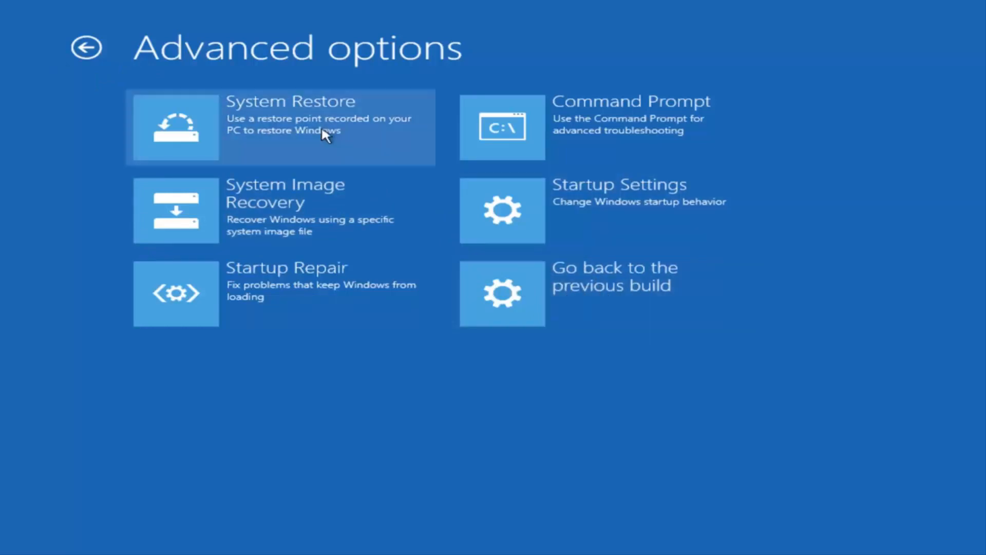
mouse_move(92, 53)
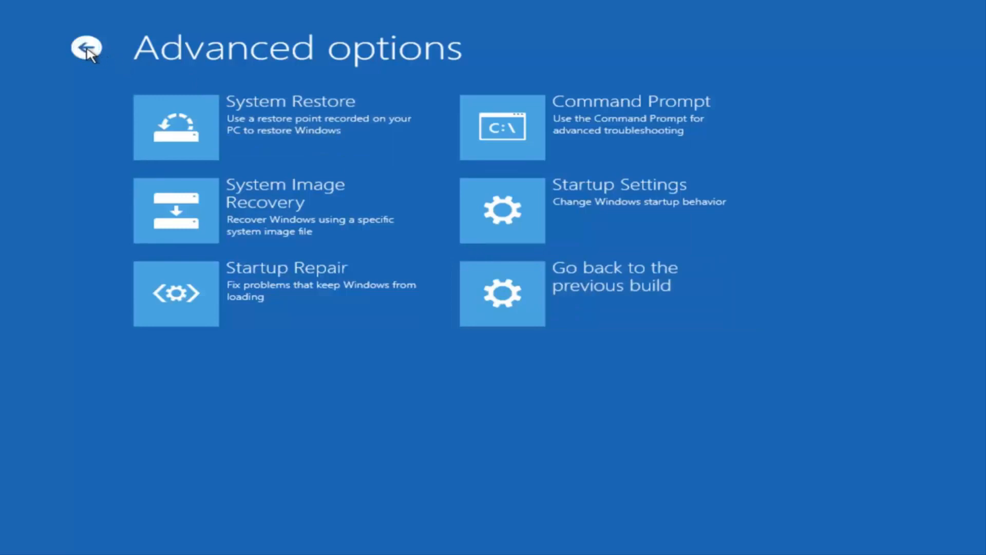
- Go back from Advanced options to the Troubleshoot screen
left_click(88, 50)
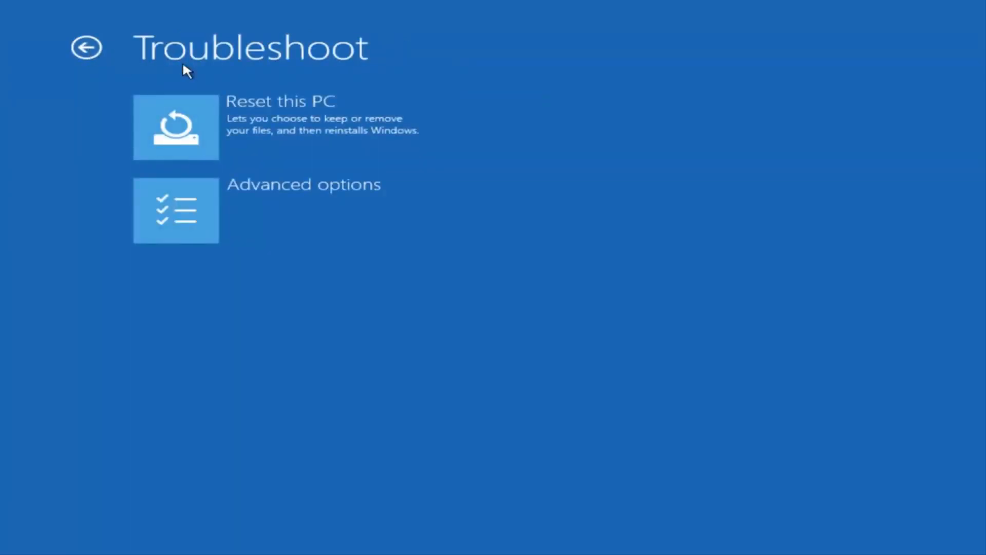
mouse_move(232, 141)
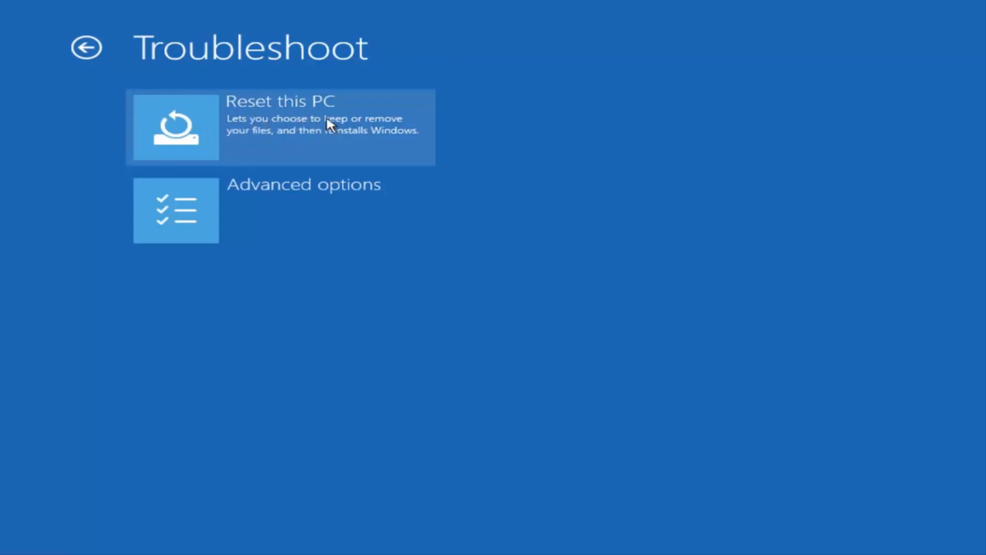
mouse_move(313, 146)
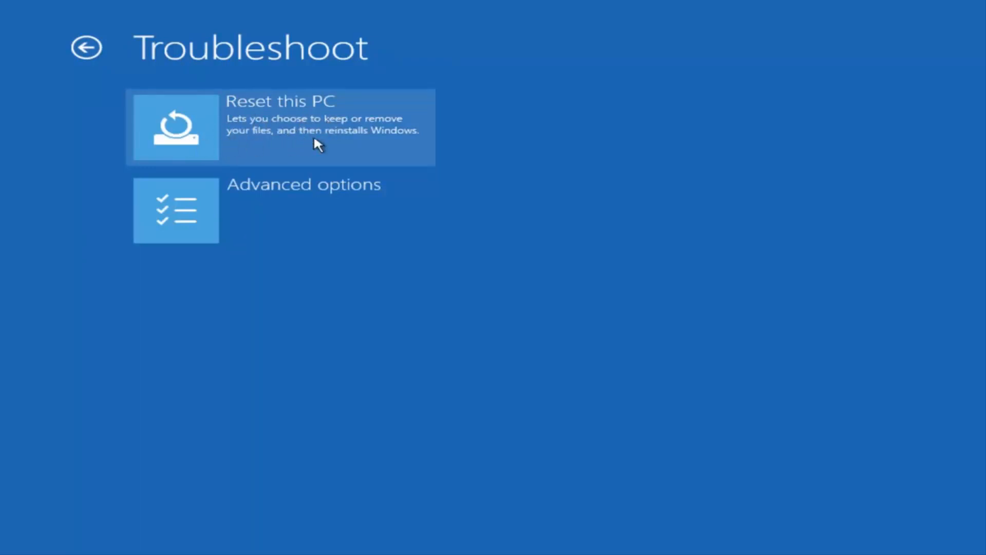
mouse_move(204, 132)
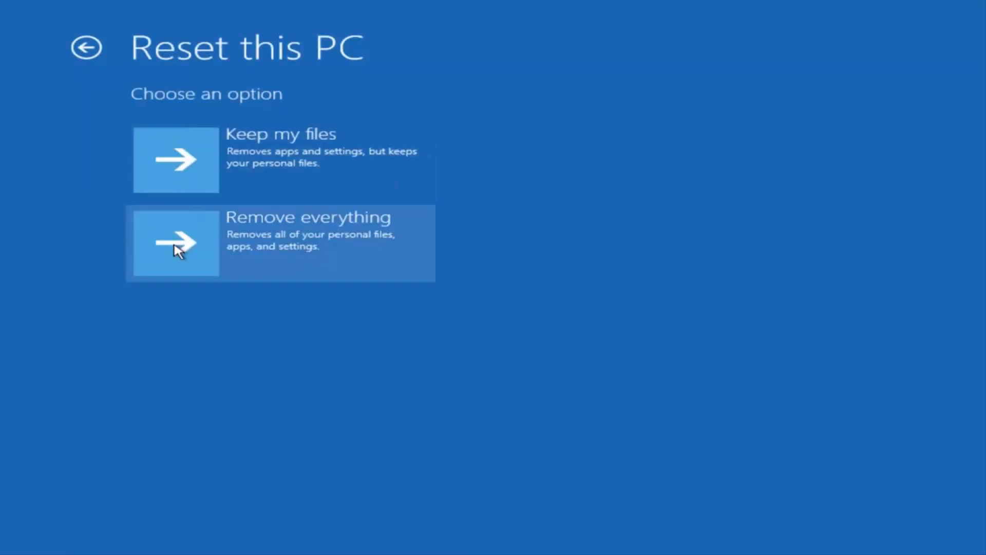
mouse_move(183, 164)
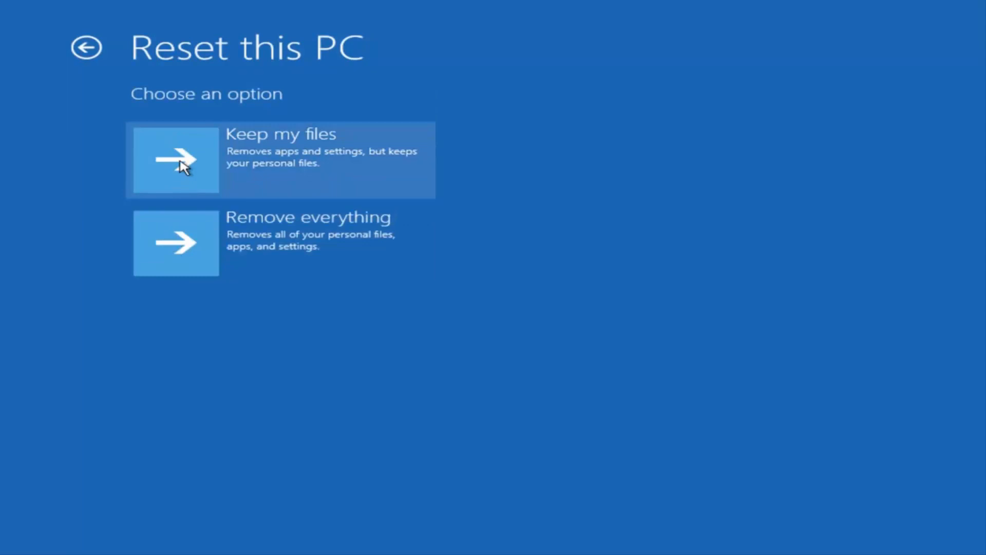
mouse_move(212, 170)
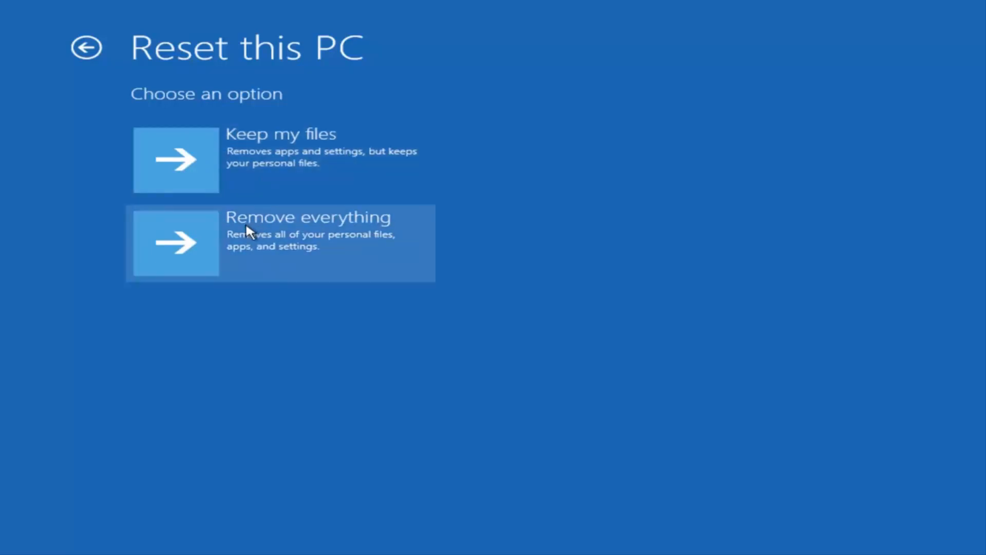
mouse_move(288, 185)
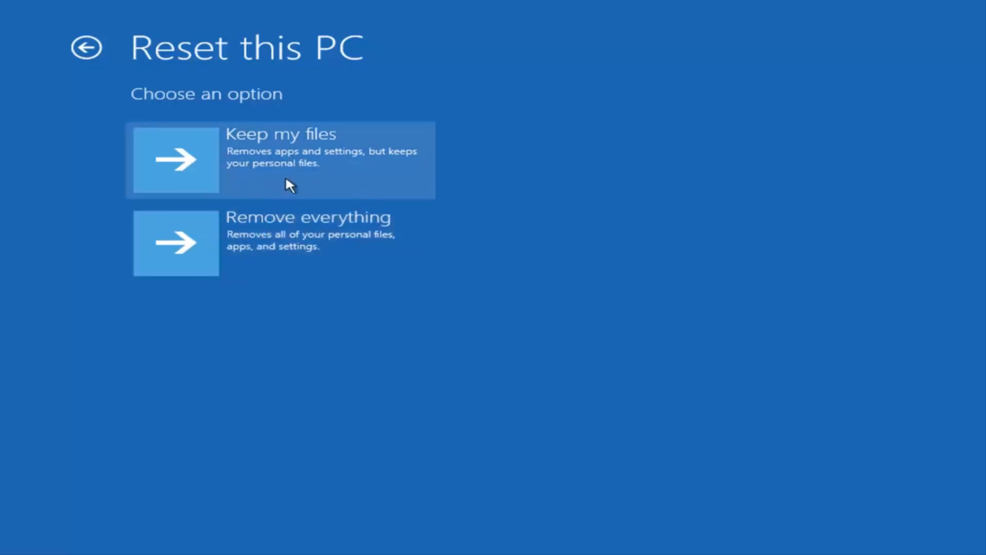
mouse_move(251, 177)
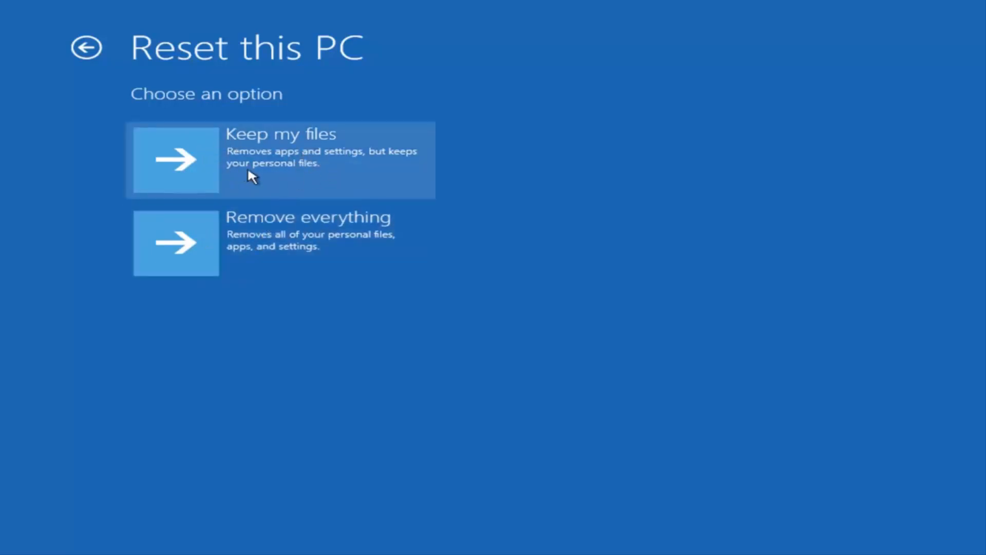
mouse_move(279, 249)
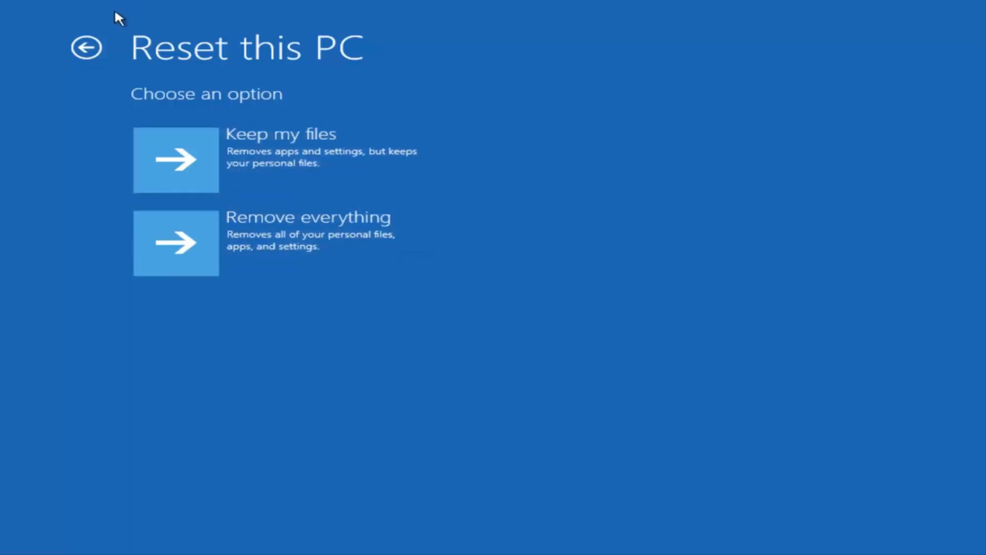
- Leave the reset choices, revisit Advanced options, and return to Troubleshoot
left_click(87, 49)
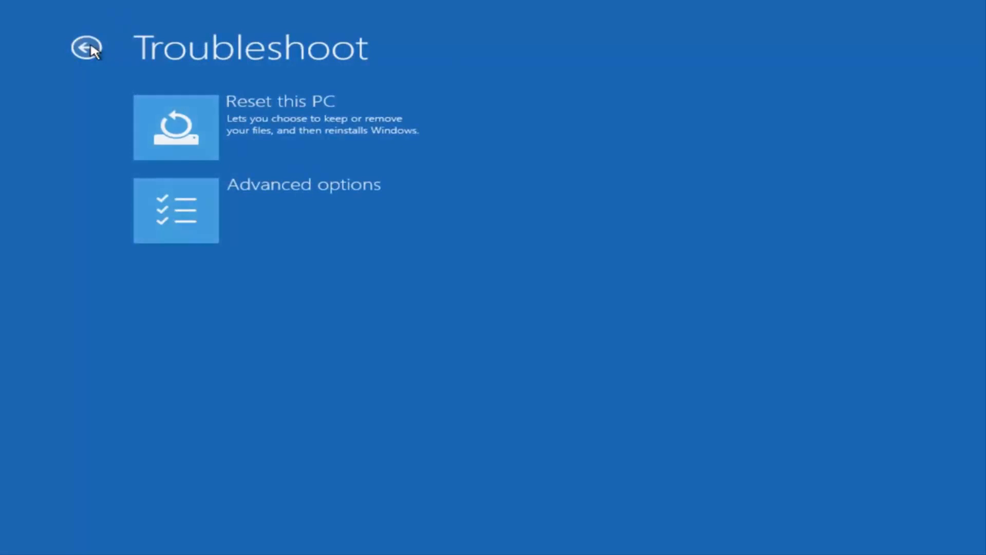
mouse_move(172, 200)
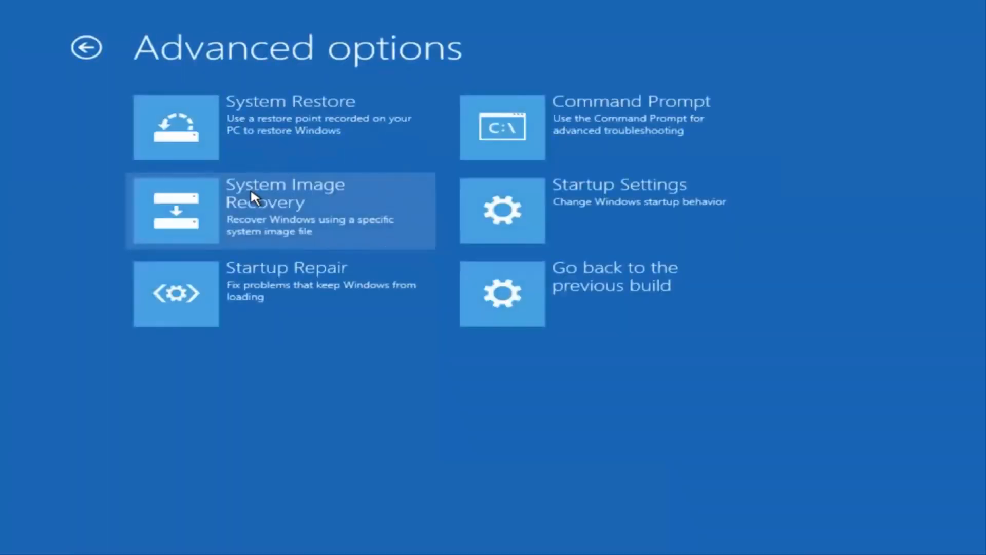
mouse_move(248, 240)
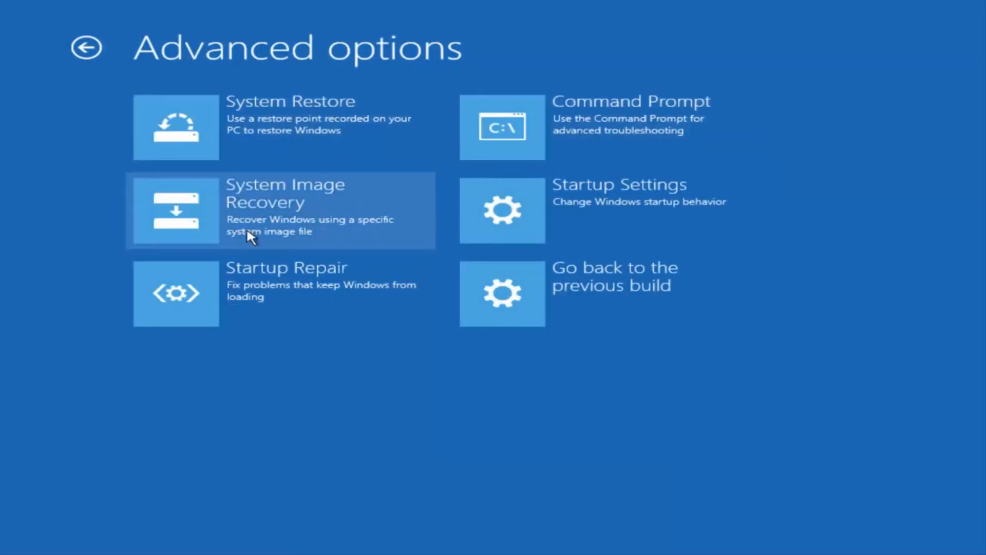
mouse_move(201, 216)
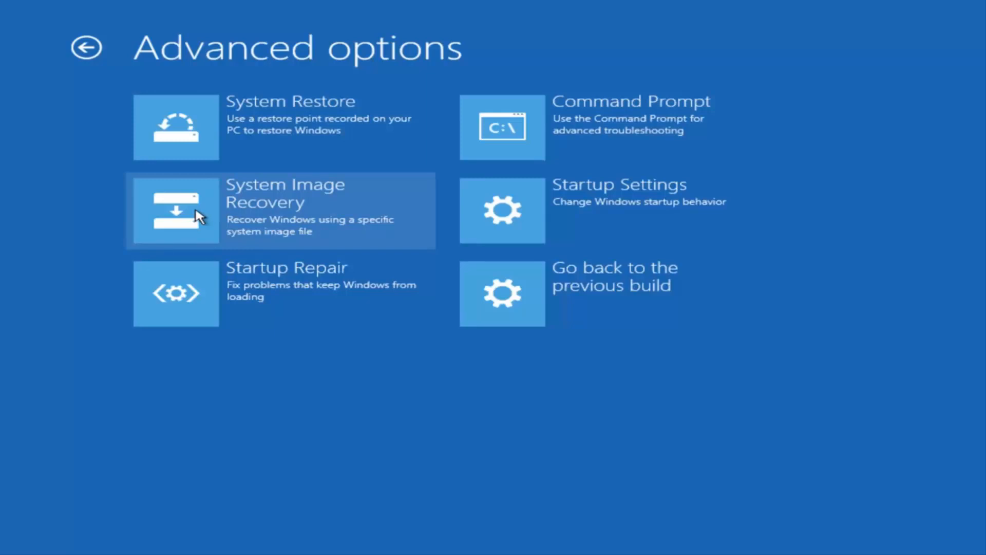
mouse_move(308, 217)
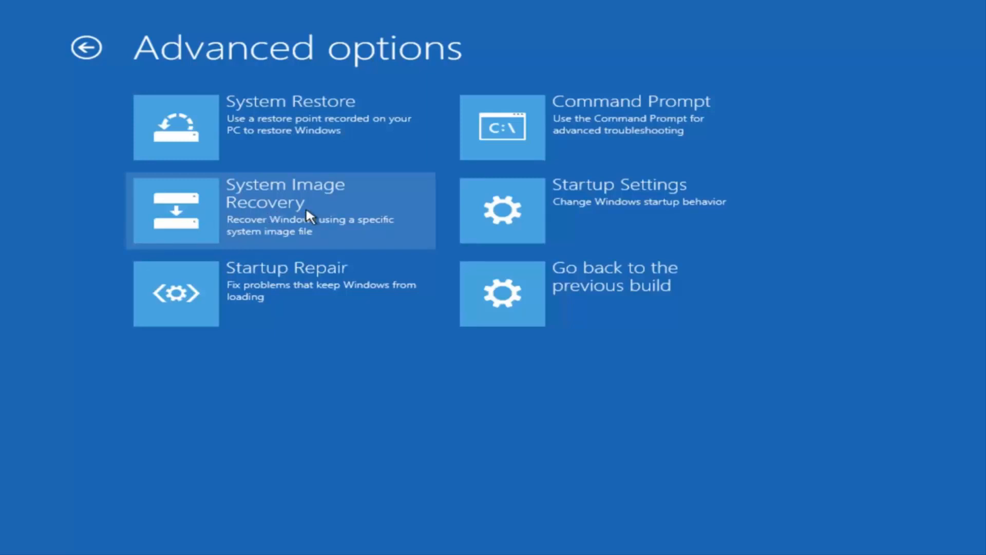
mouse_move(555, 123)
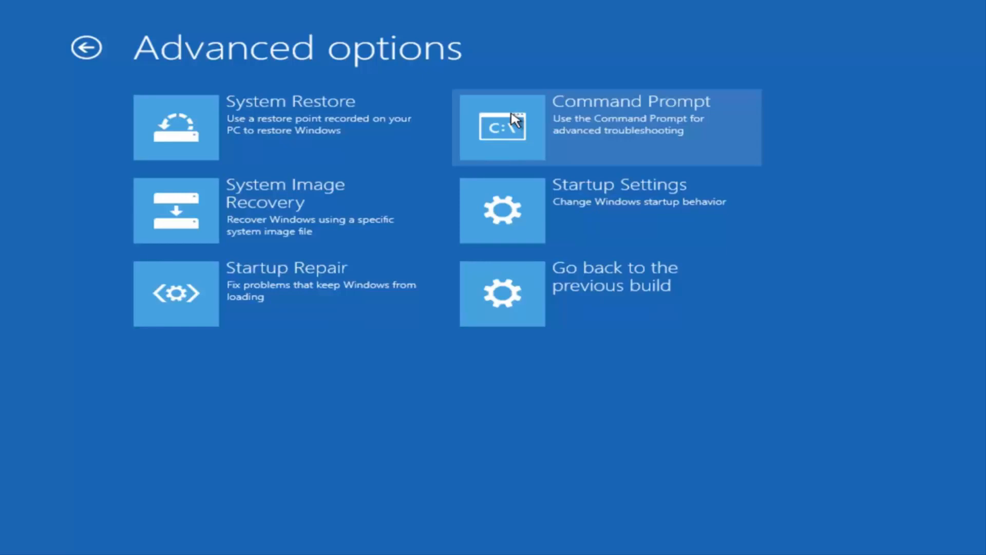
mouse_move(538, 125)
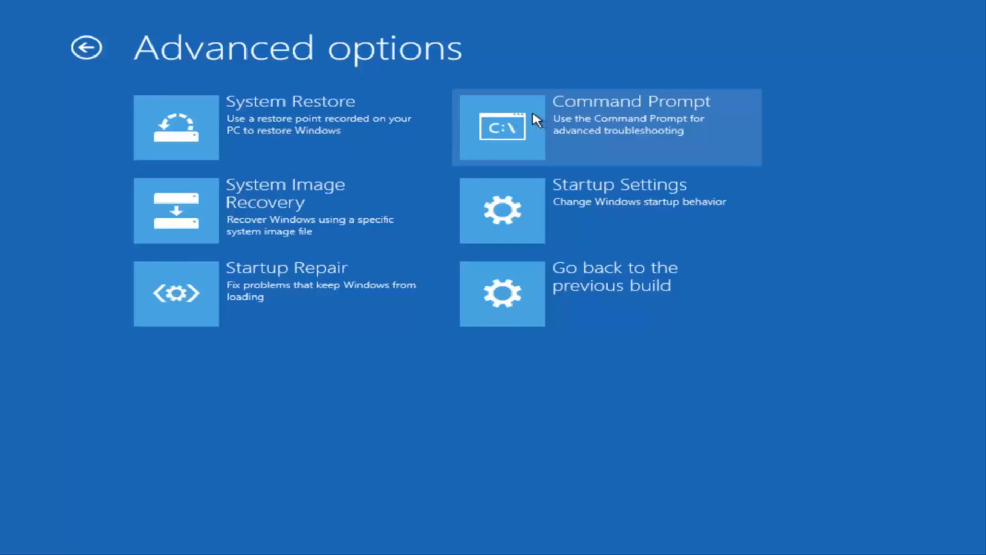
mouse_move(411, 198)
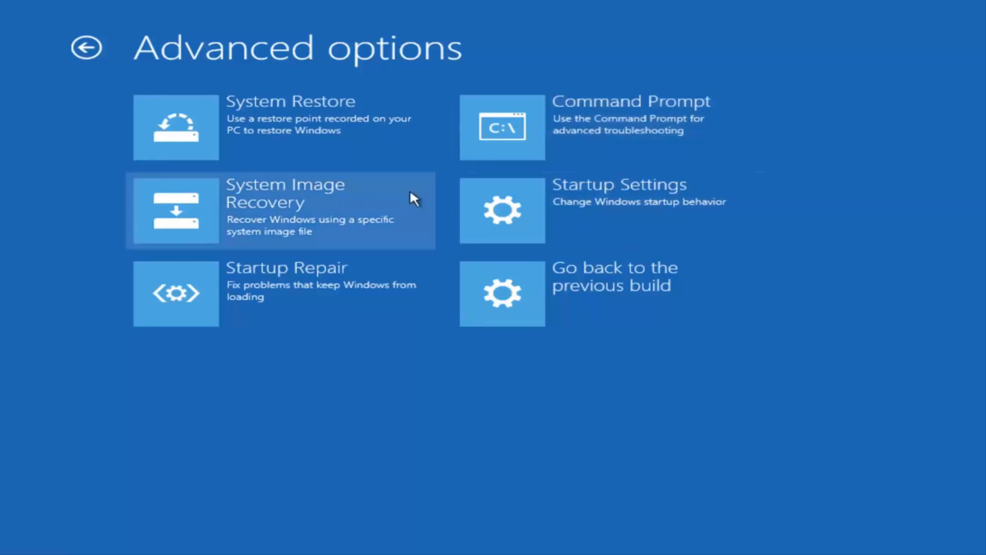
mouse_move(77, 58)
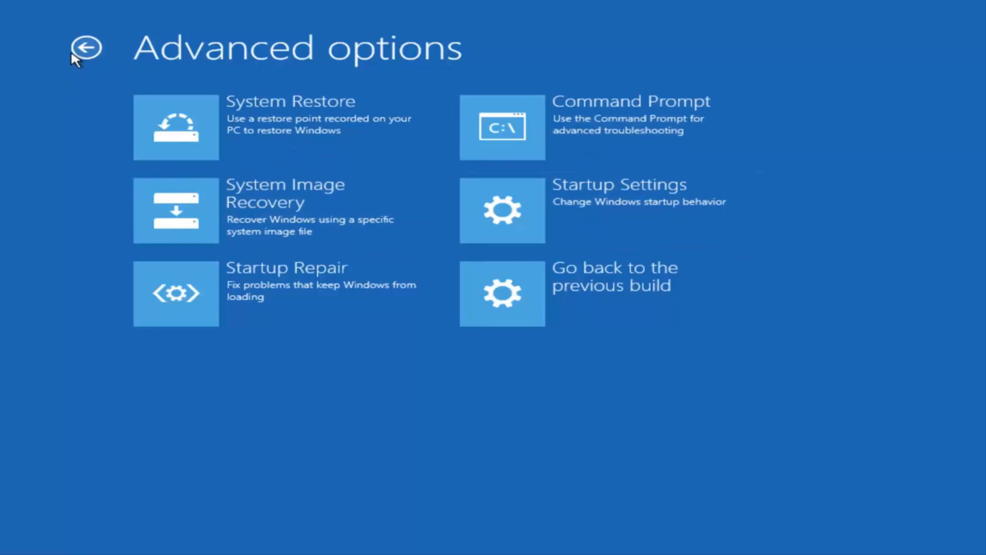
mouse_move(91, 51)
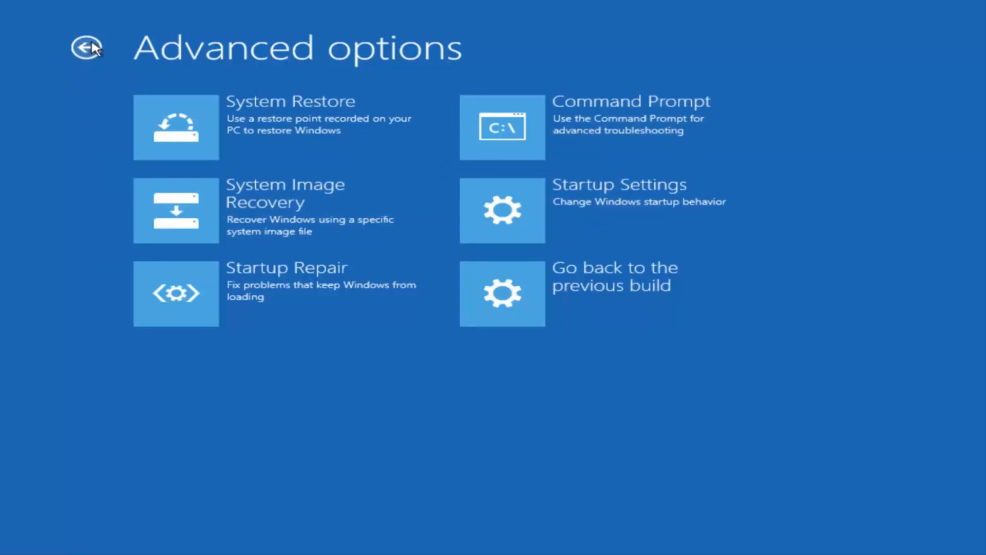
left_click(87, 50)
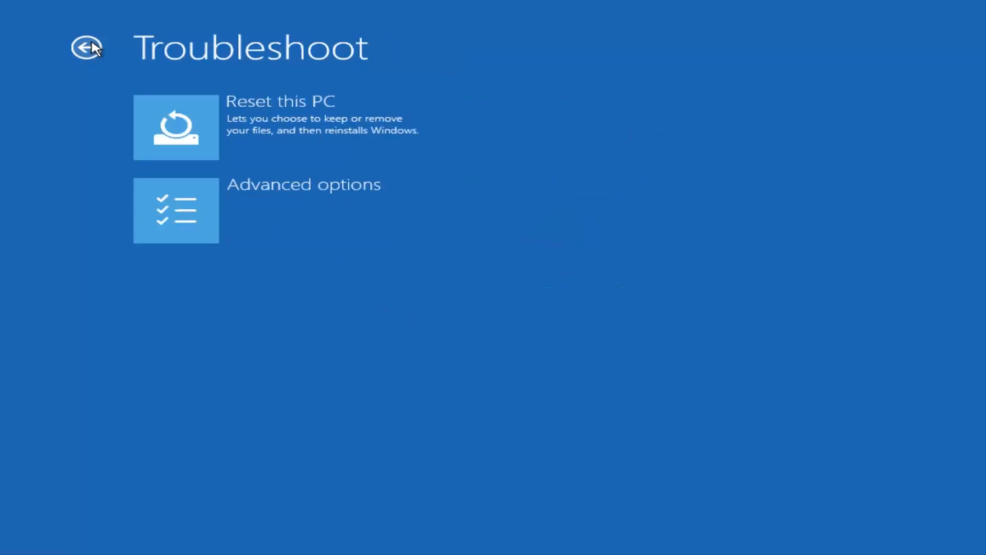